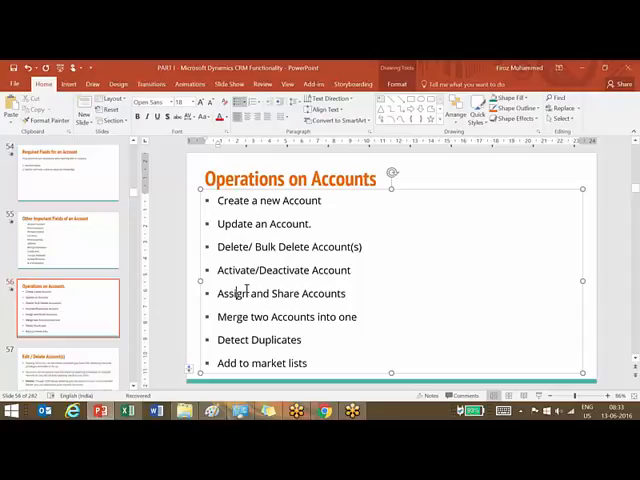
pyautogui.moveTo(232, 316)
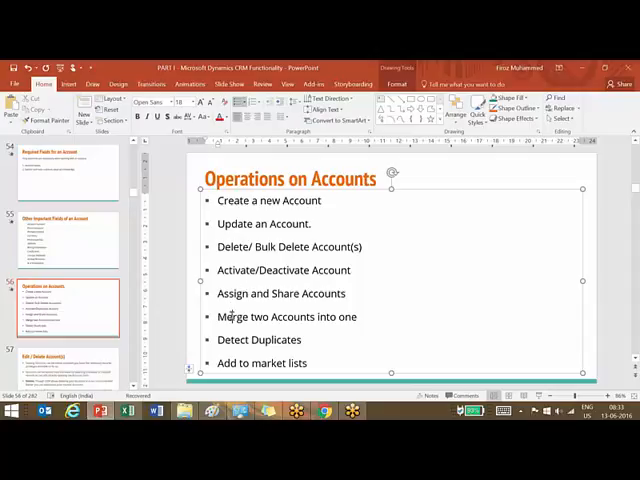
pyautogui.moveTo(268, 344)
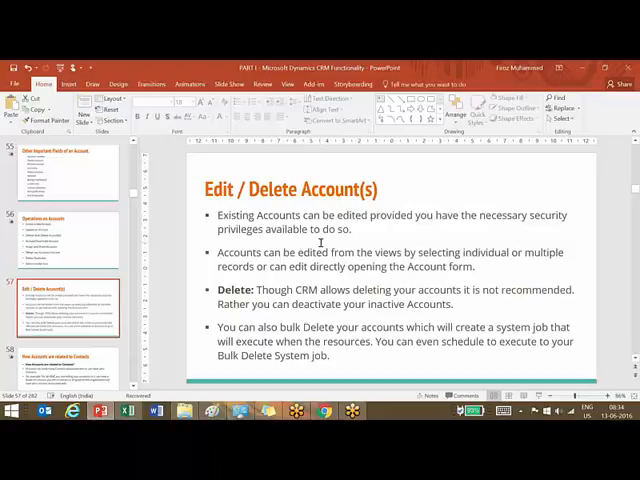
pyautogui.moveTo(312, 330)
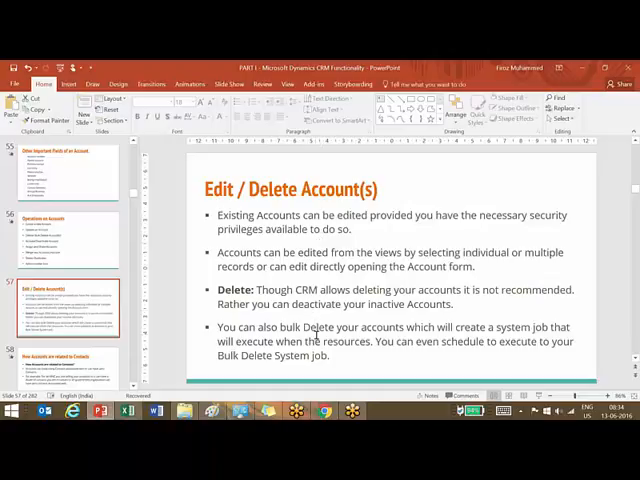
pyautogui.moveTo(328, 240)
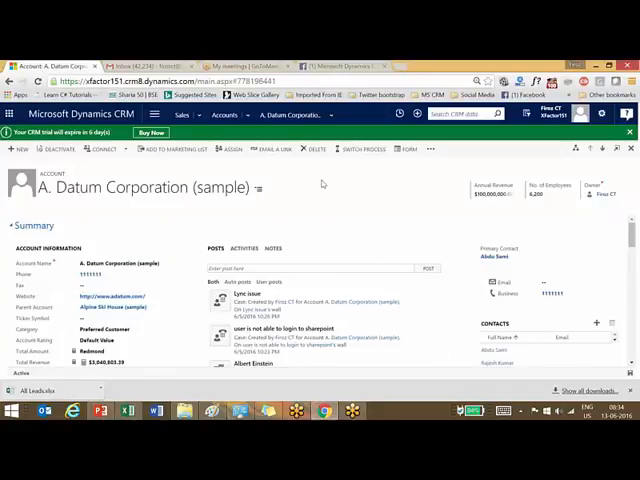
pyautogui.moveTo(330, 192)
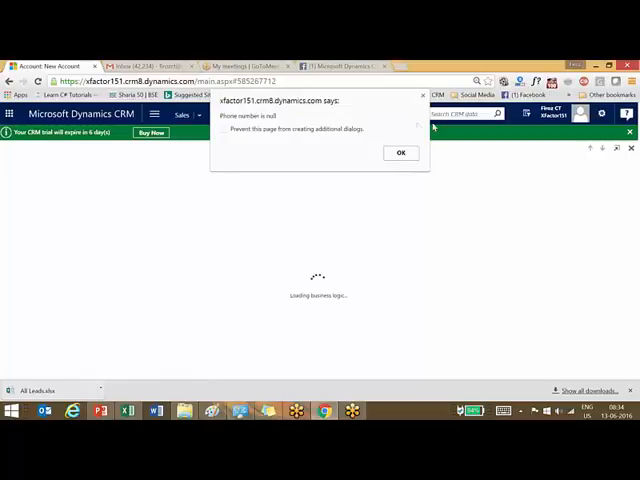
# Dismiss the null-phone alert and fill in Citrix Limited with phone 1234
pyautogui.click(400, 152)
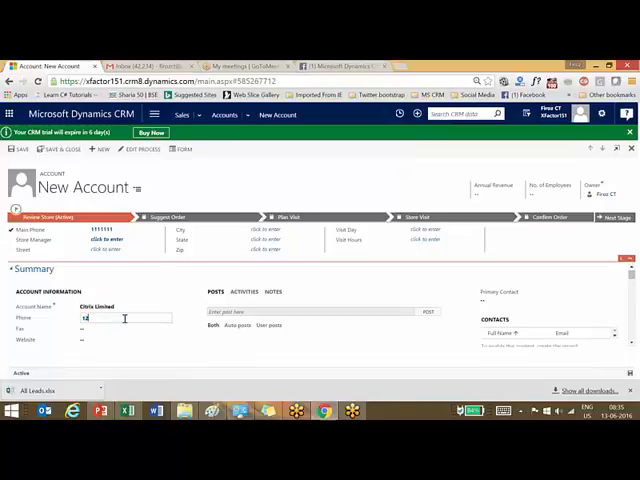
pyautogui.write('1234')
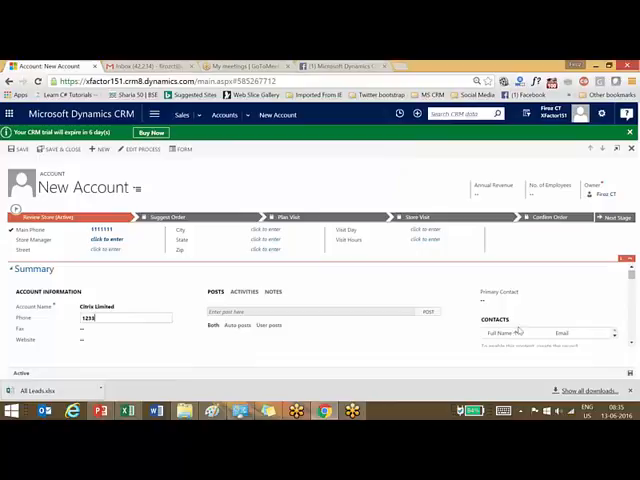
pyautogui.scroll(-3)
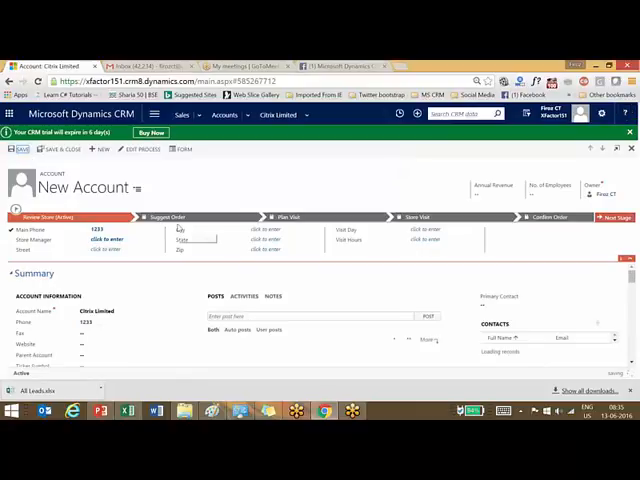
# Save Citrix Limited and publish a 'test account for' post on its wall
pyautogui.click(18, 148)
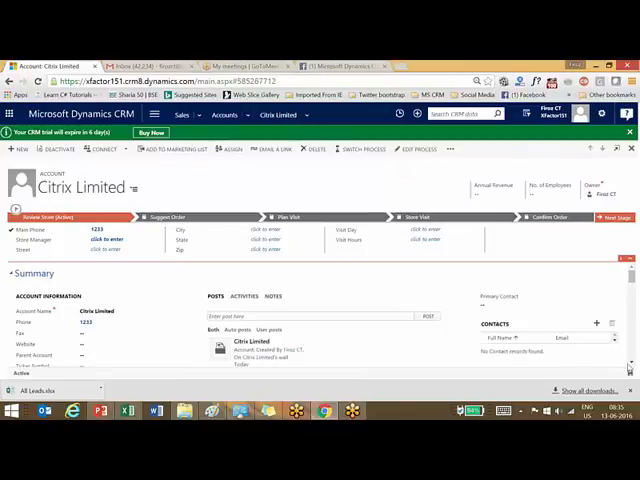
pyautogui.scroll(-3)
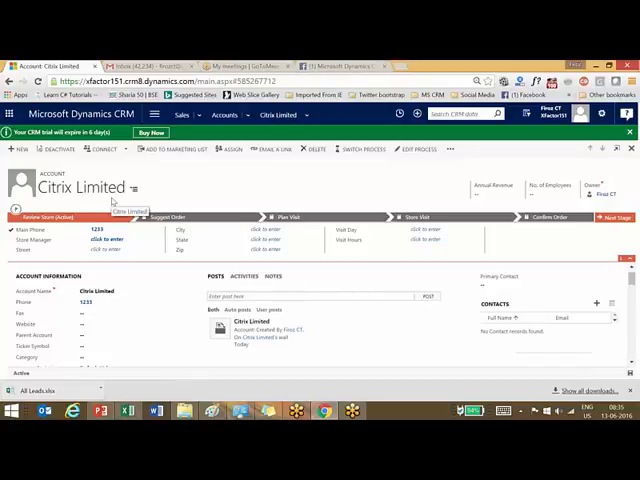
pyautogui.moveTo(340, 292)
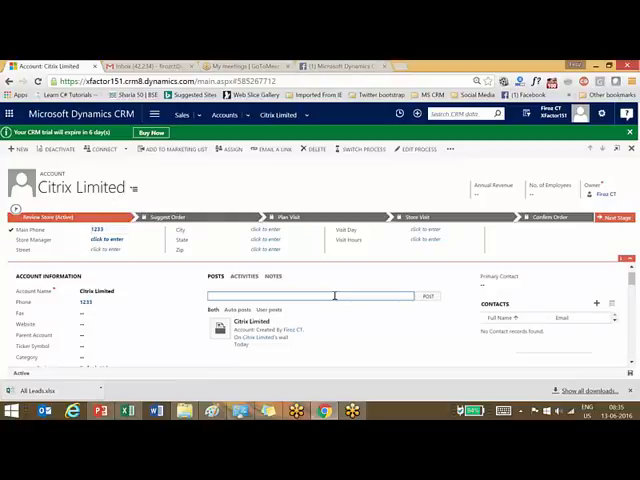
pyautogui.write('test')
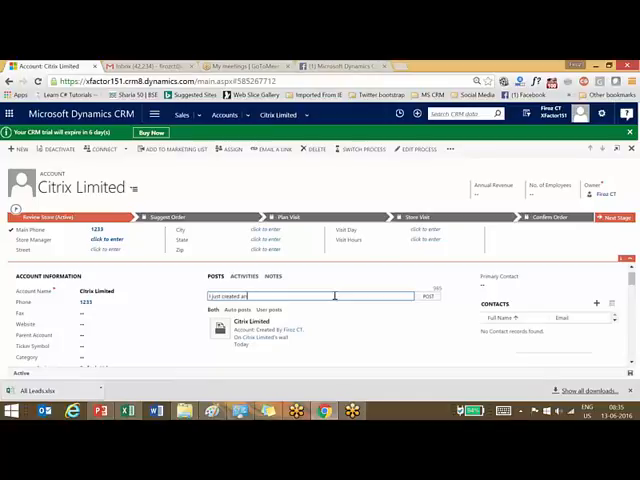
pyautogui.write('account for citrix')
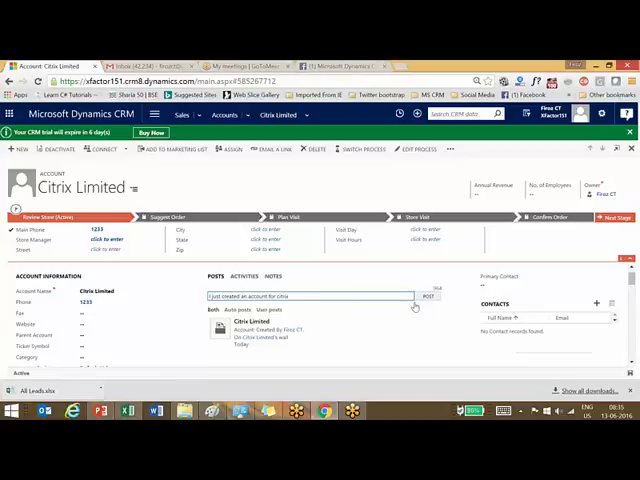
pyautogui.click(428, 296)
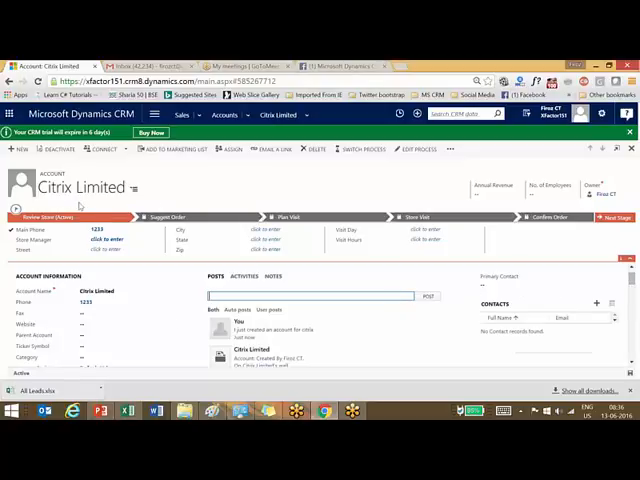
# Add a note reading Test on the account's Notes tab and save it
pyautogui.click(244, 276)
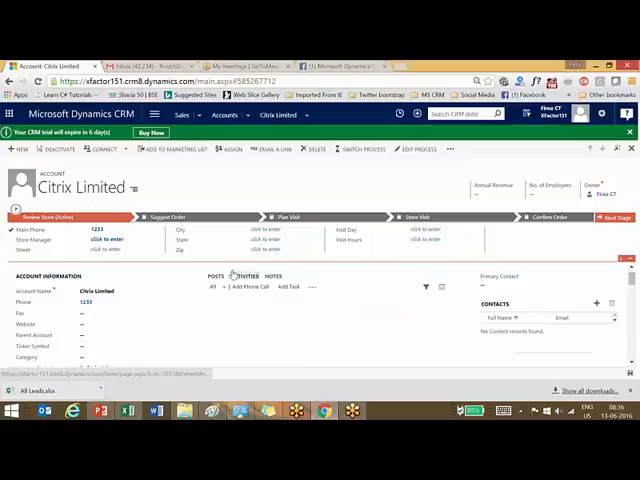
pyautogui.click(272, 276)
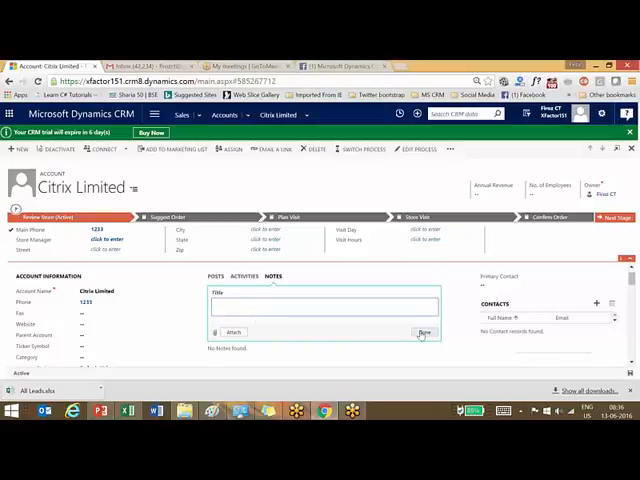
pyautogui.click(424, 332)
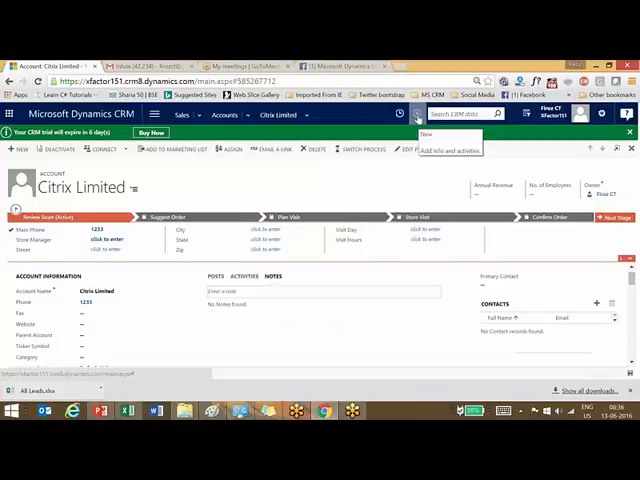
# Quick-create an account named Polaris systems from the top-bar Create menu and save it
pyautogui.click(416, 114)
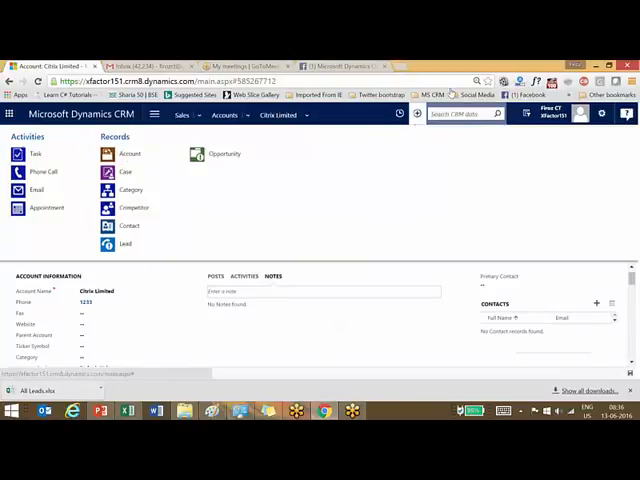
pyautogui.moveTo(128, 152)
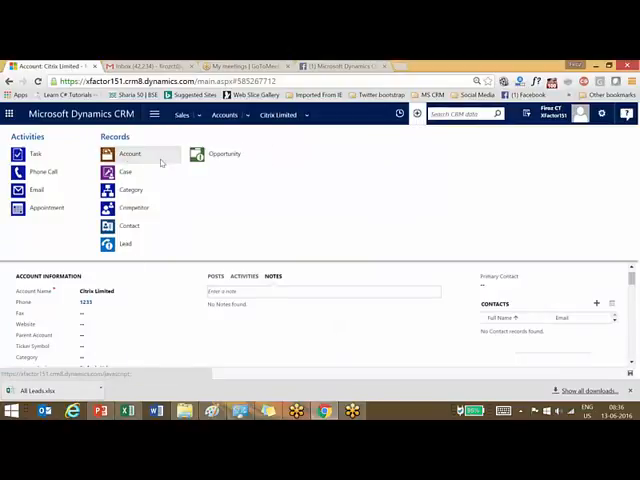
pyautogui.click(128, 152)
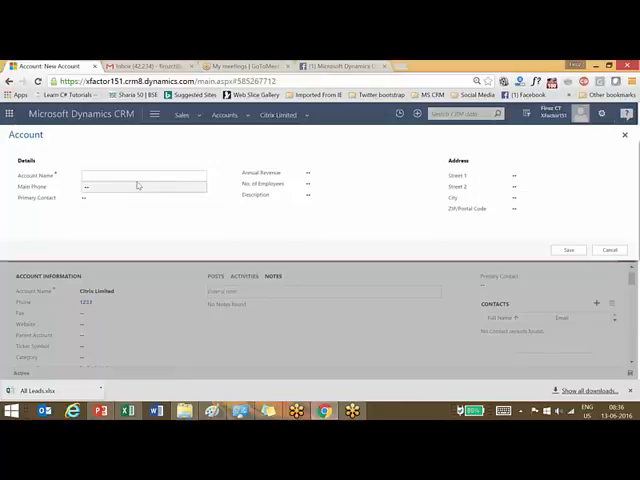
pyautogui.click(144, 176)
pyautogui.write('Polaris systems')
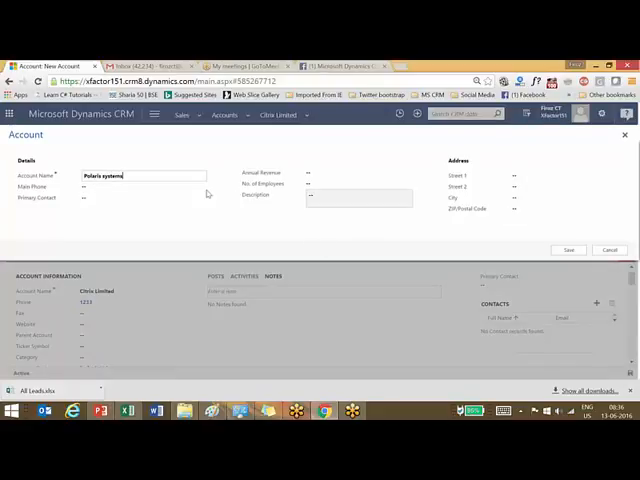
pyautogui.click(568, 250)
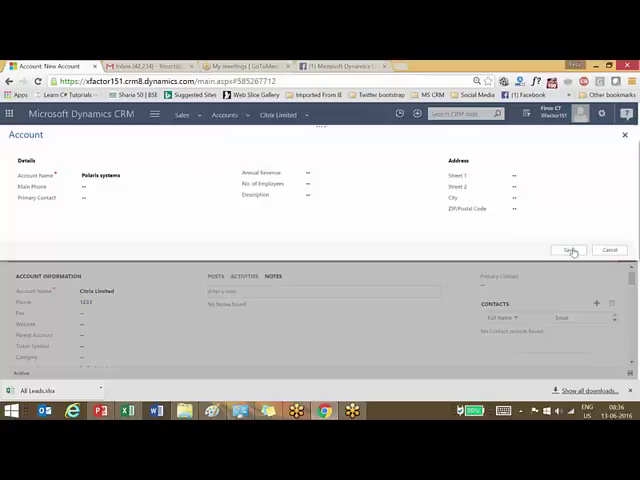
pyautogui.click(568, 250)
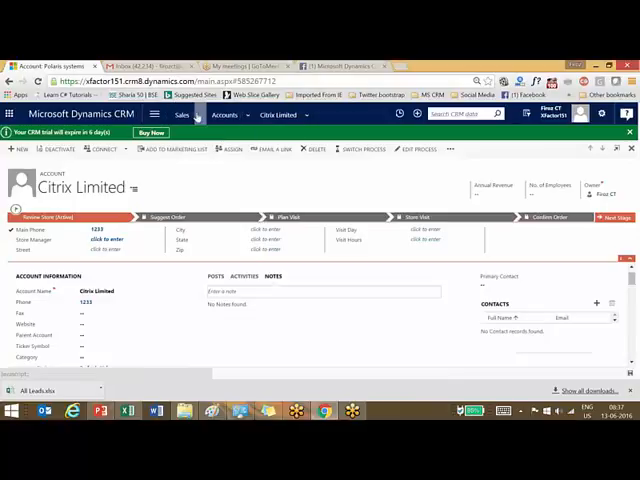
# Start a new account from the Accounts area, dismissing the null-phone alert
pyautogui.click(188, 114)
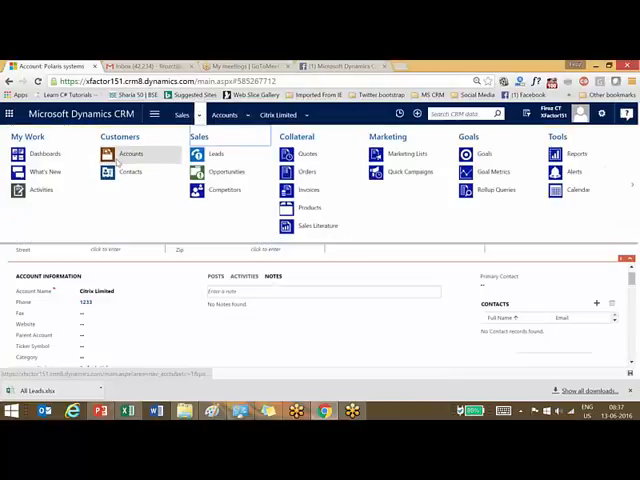
pyautogui.click(130, 152)
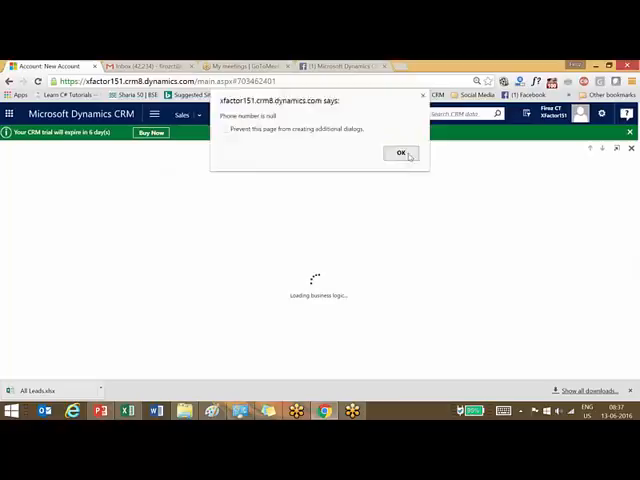
pyautogui.click(400, 152)
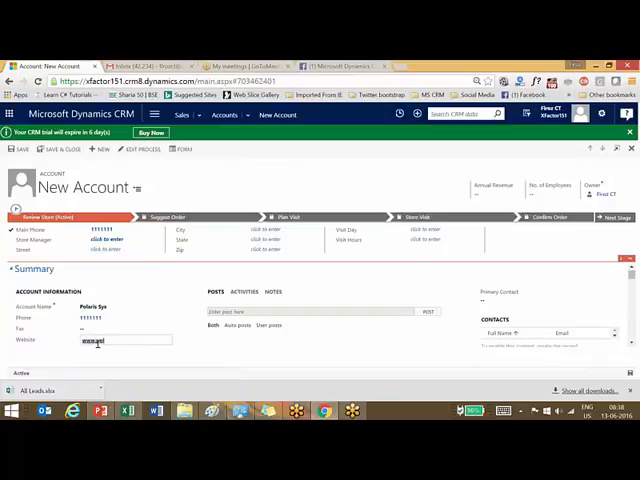
pyautogui.write('www.polaris.cm')
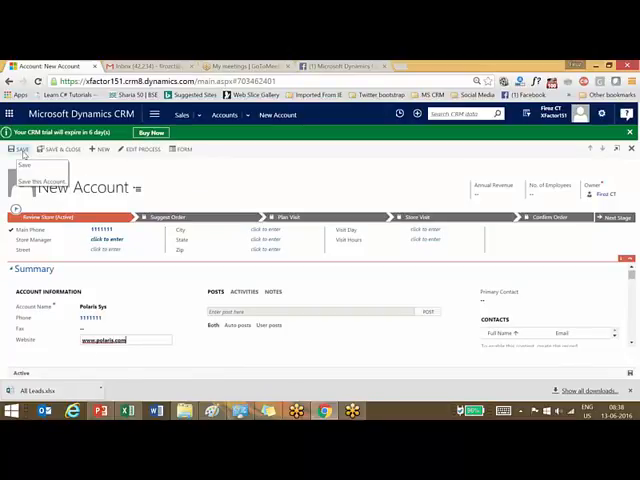
pyautogui.click(20, 148)
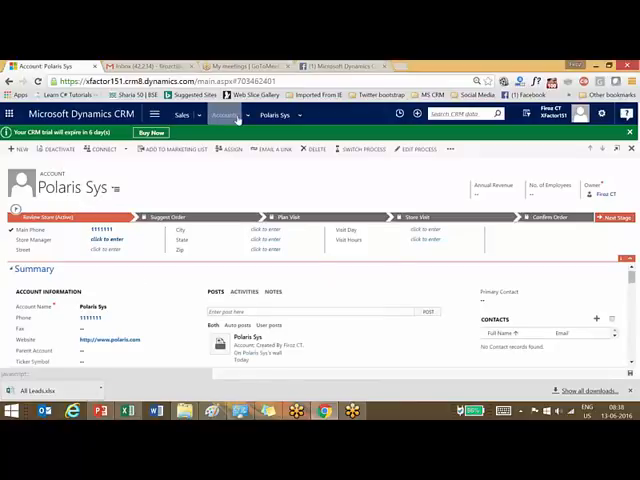
pyautogui.click(226, 116)
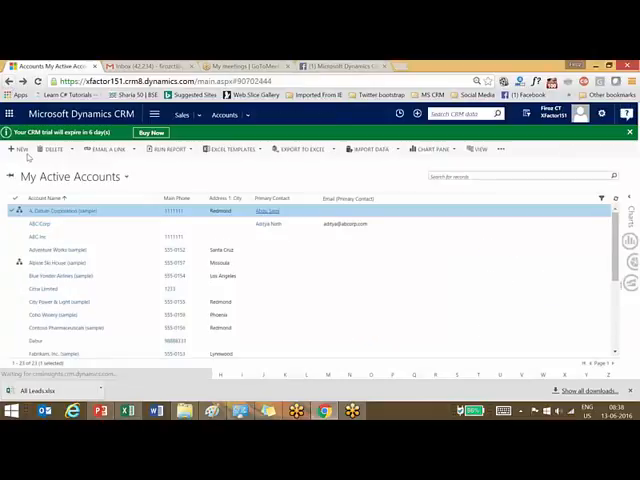
# Tick another account row in My Active Accounts for the bulk edit
pyautogui.click(16, 224)
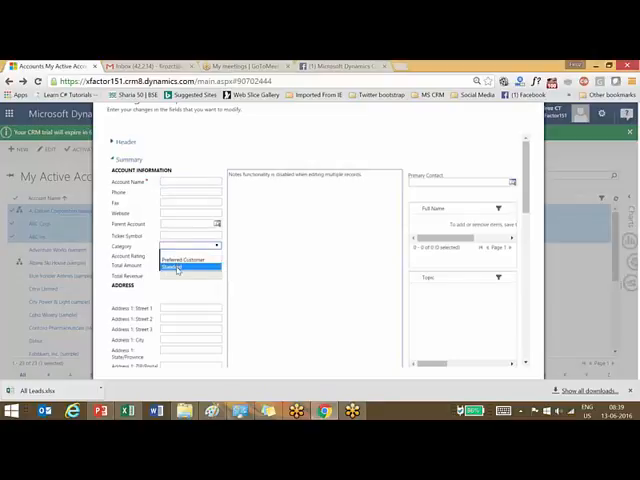
# Choose Standard as Category in Change Multiple Records and save the bulk edit
pyautogui.click(184, 268)
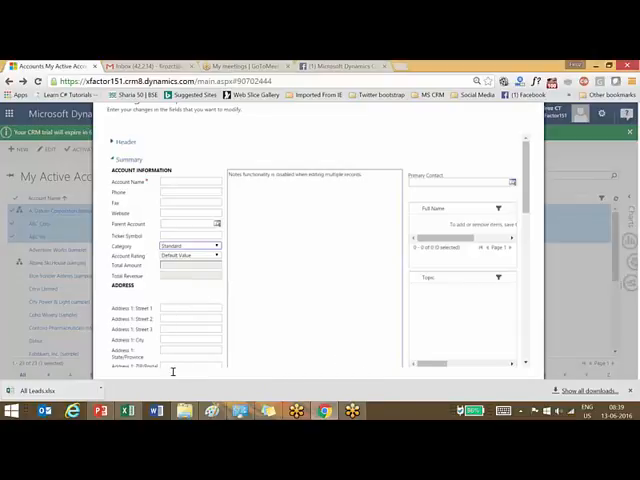
pyautogui.moveTo(256, 268)
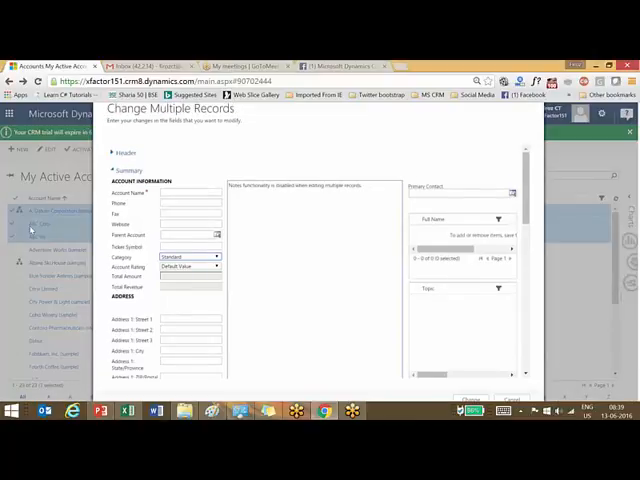
pyautogui.moveTo(318, 232)
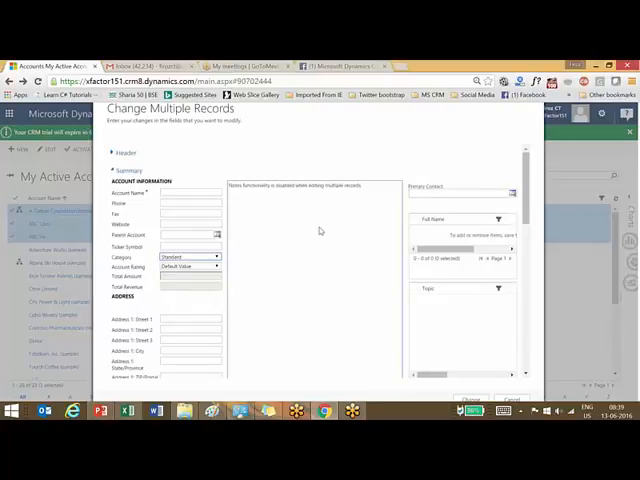
pyautogui.click(190, 192)
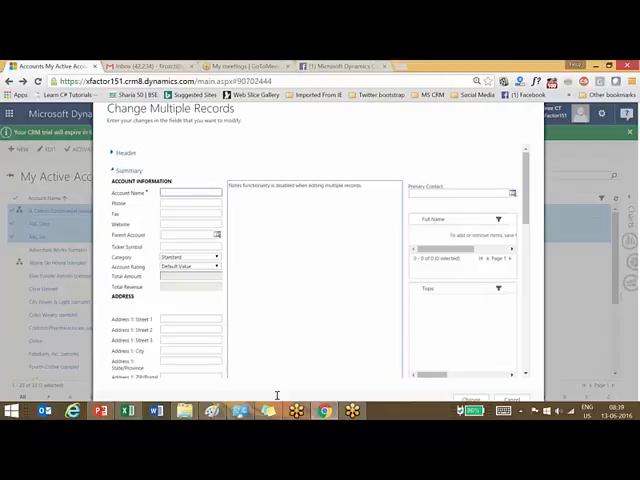
pyautogui.moveTo(384, 318)
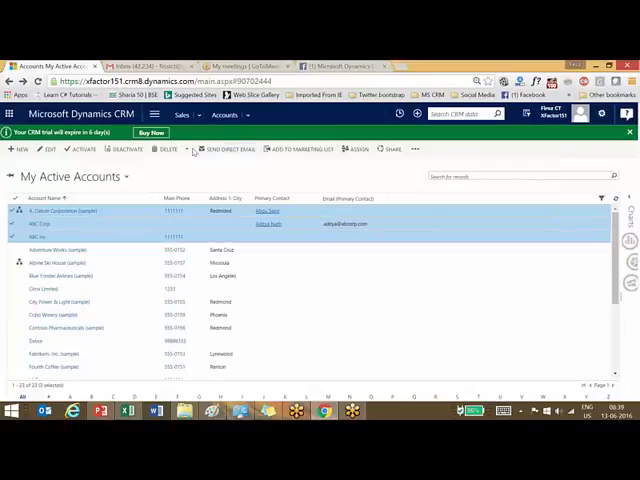
# Request deletion of the selected accounts, bringing up the delete confirmation
pyautogui.click(184, 148)
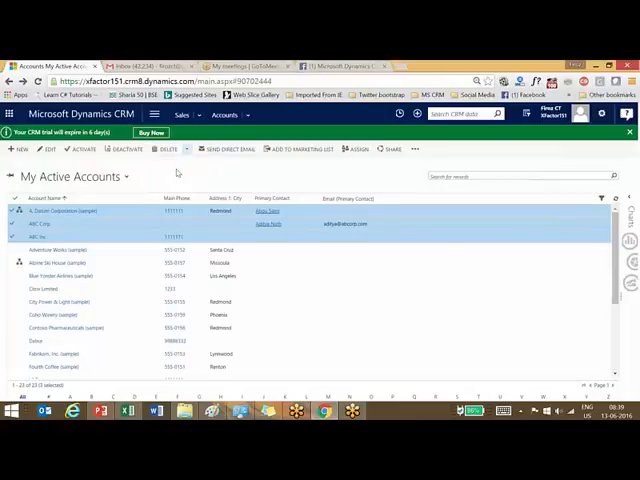
pyautogui.click(164, 148)
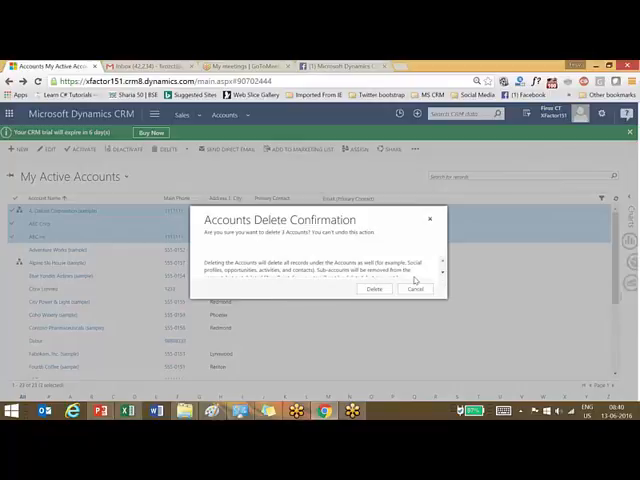
pyautogui.scroll(-3)
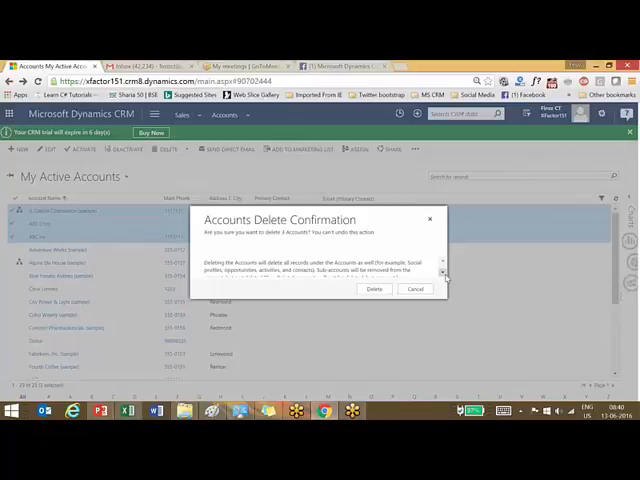
pyautogui.scroll(-3)
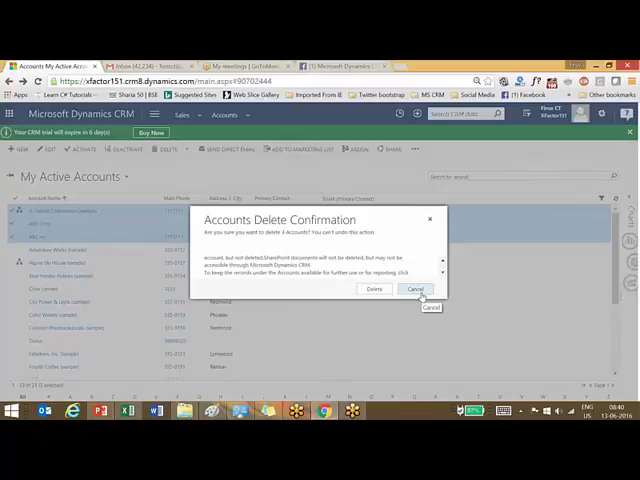
# Cancel the delete, deactivate the chosen account, and show the account view list
pyautogui.click(416, 288)
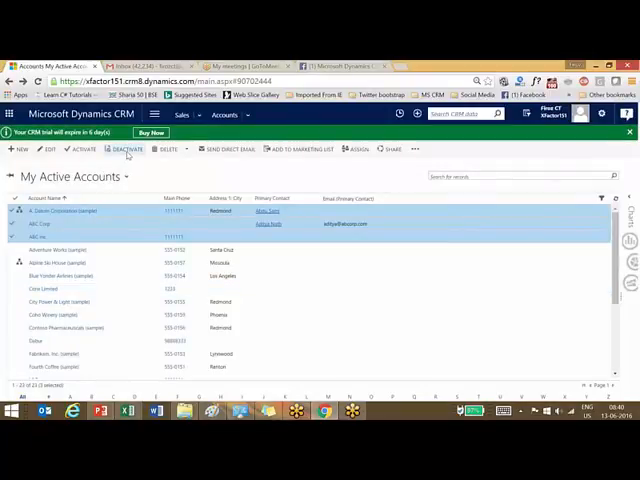
pyautogui.moveTo(126, 148)
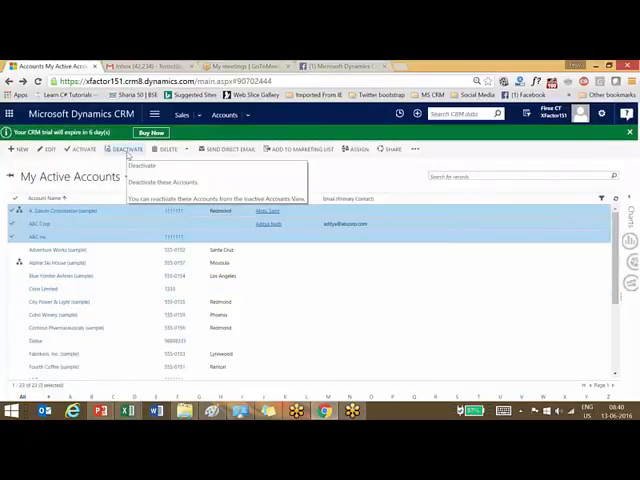
pyautogui.click(126, 148)
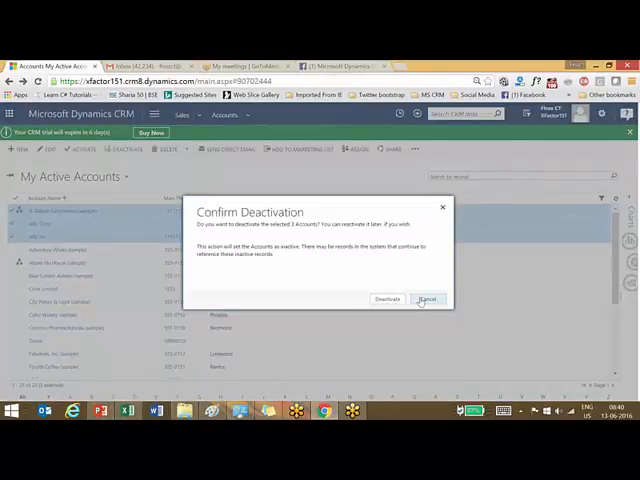
pyautogui.click(428, 300)
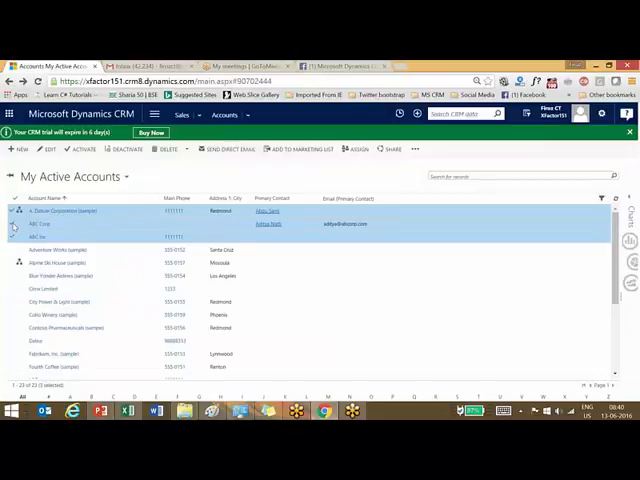
pyautogui.click(12, 224)
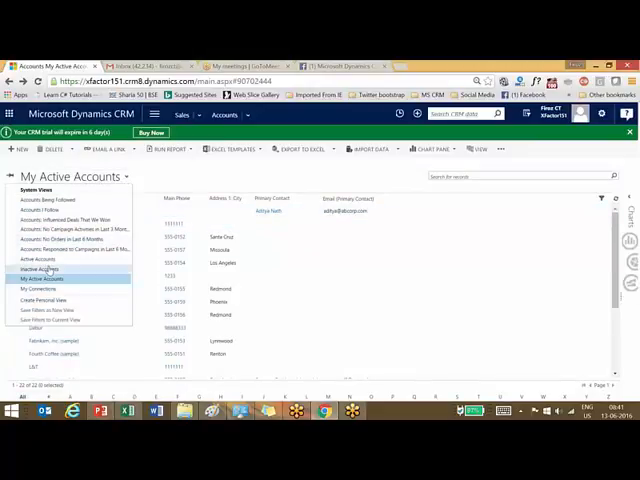
# In Inactive Accounts, select the deactivated account and confirm its reactivation
pyautogui.click(44, 268)
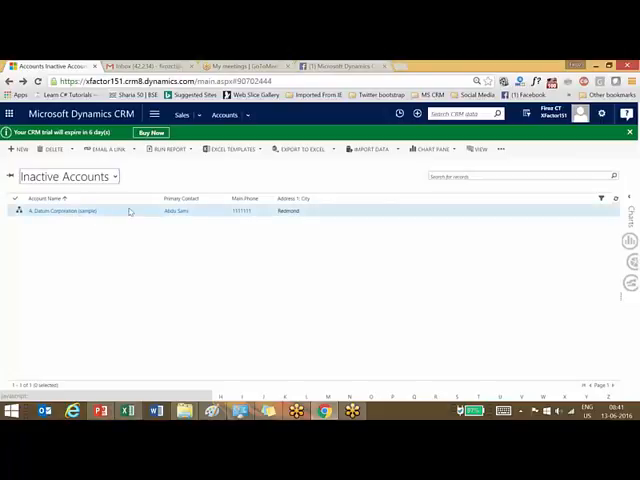
pyautogui.click(14, 212)
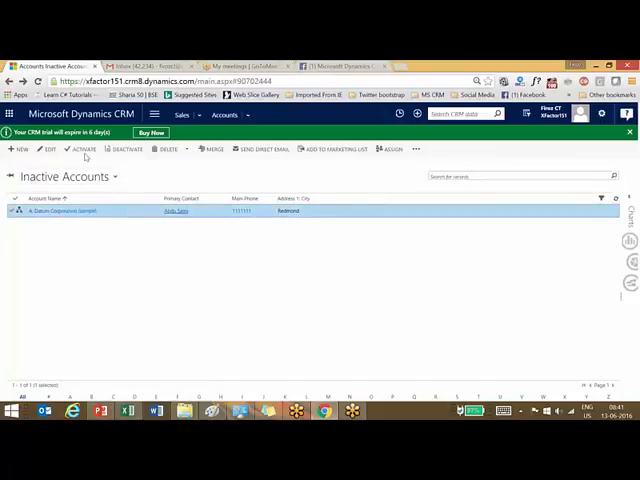
pyautogui.click(82, 148)
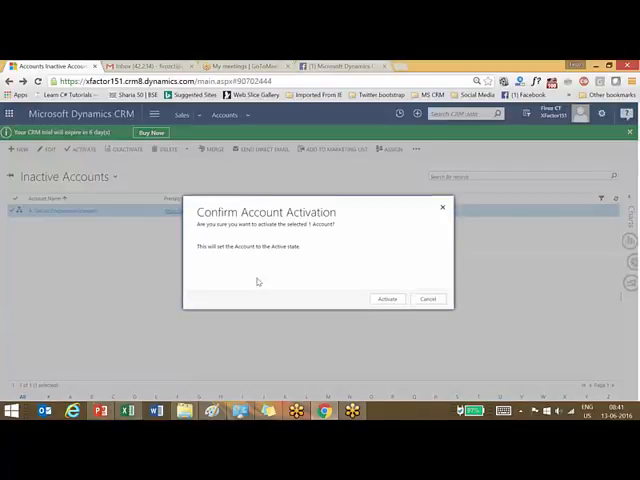
pyautogui.click(388, 298)
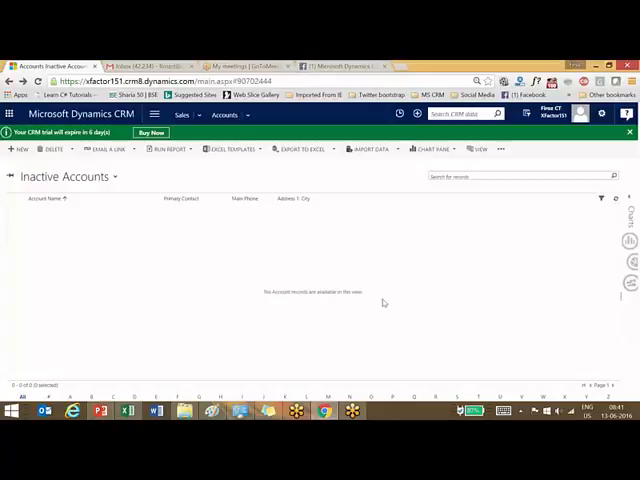
pyautogui.click(152, 412)
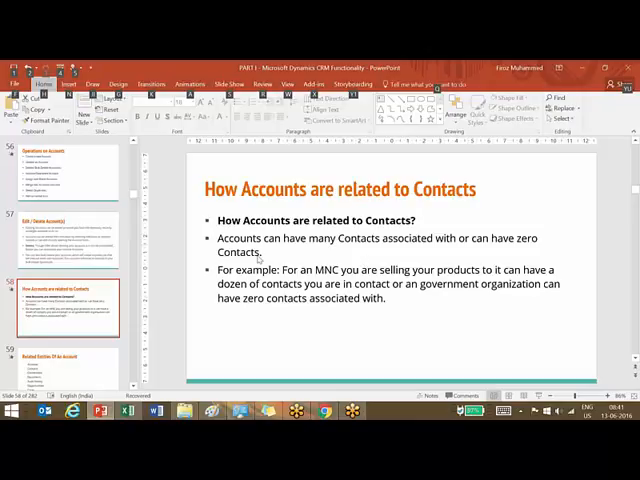
pyautogui.moveTo(260, 242)
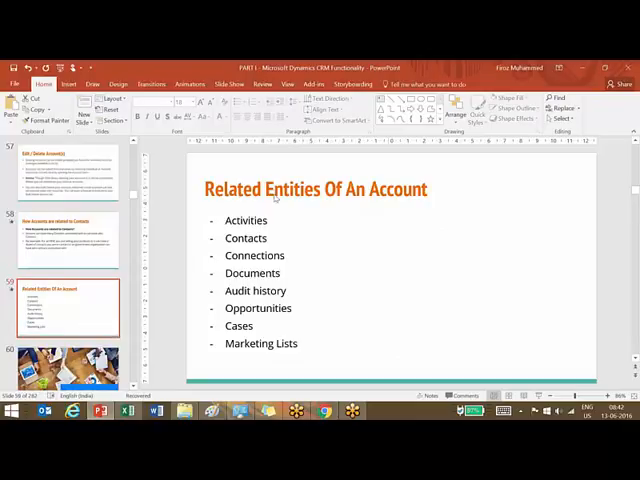
pyautogui.moveTo(330, 280)
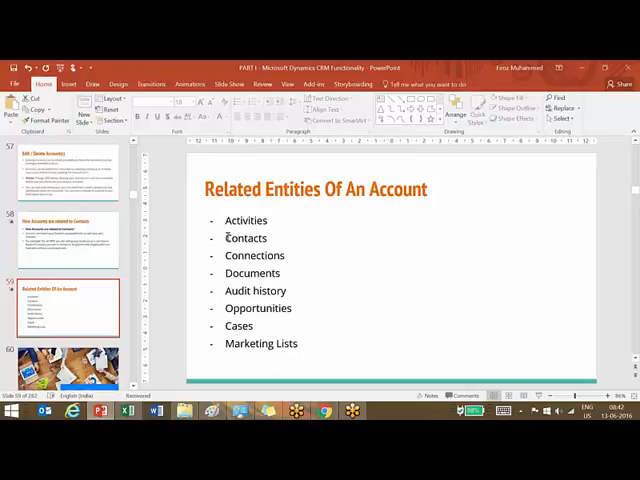
pyautogui.moveTo(148, 312)
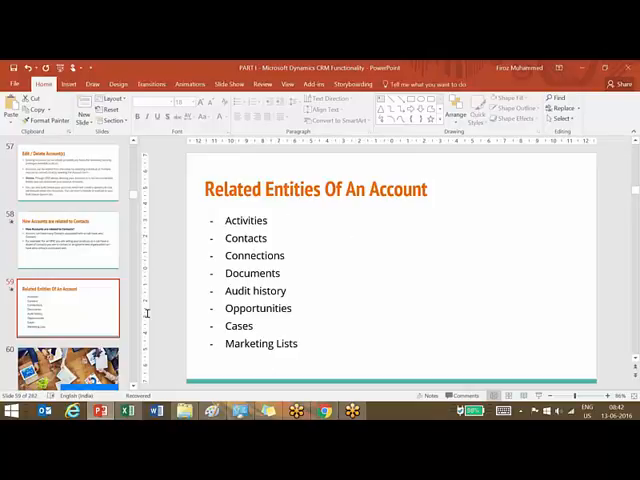
pyautogui.moveTo(264, 344)
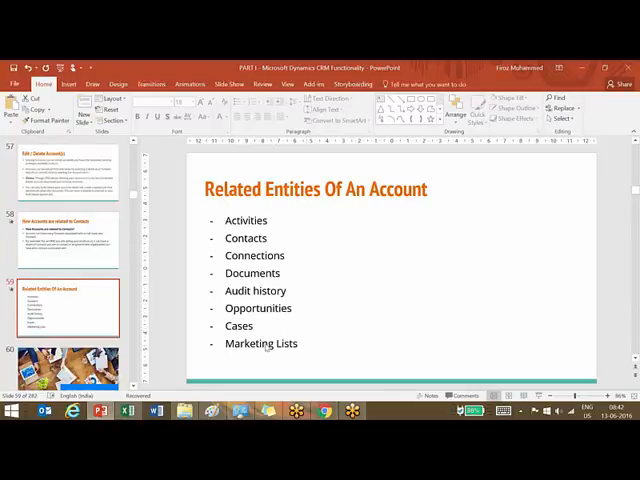
pyautogui.moveTo(332, 340)
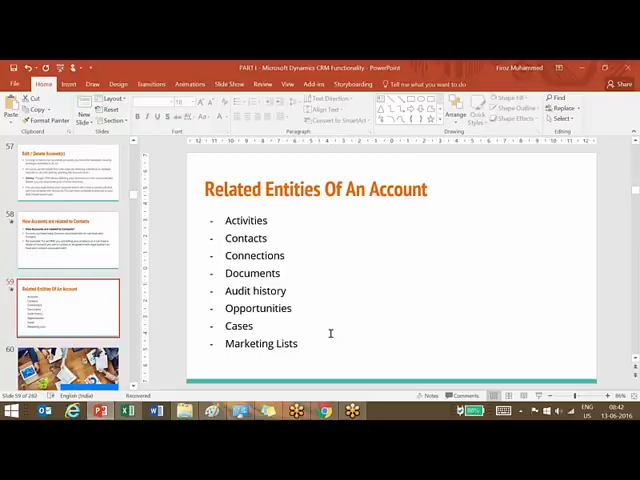
pyautogui.moveTo(276, 290)
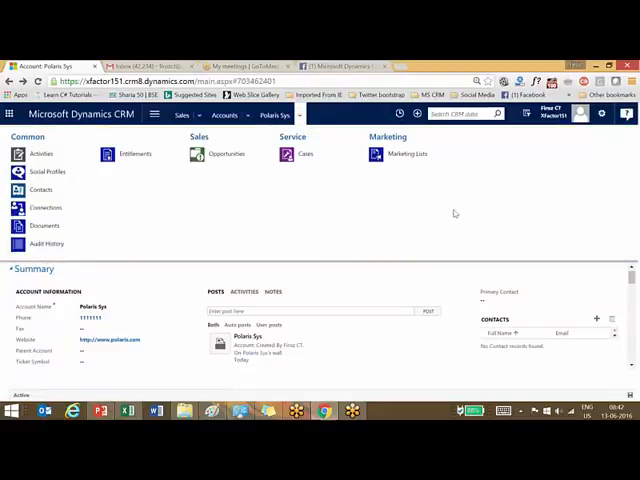
pyautogui.moveTo(308, 212)
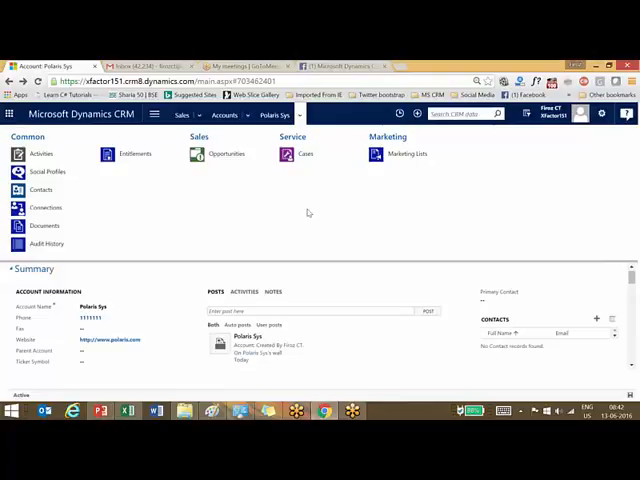